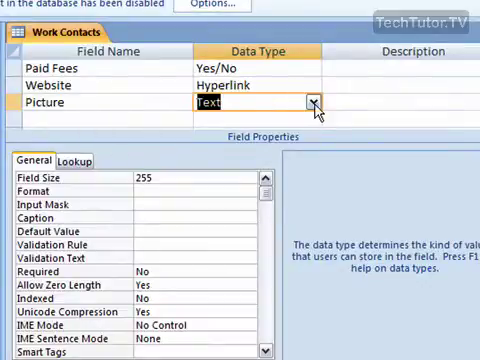
# Change the Picture field's data type to Attachment.
pyautogui.click(309, 104)
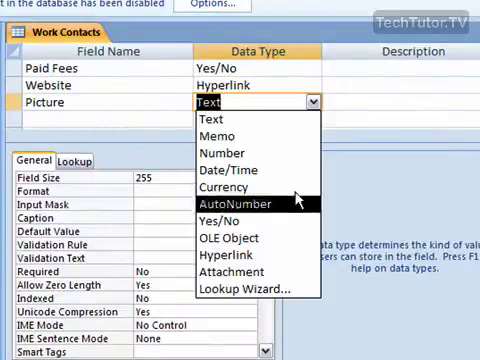
pyautogui.click(239, 266)
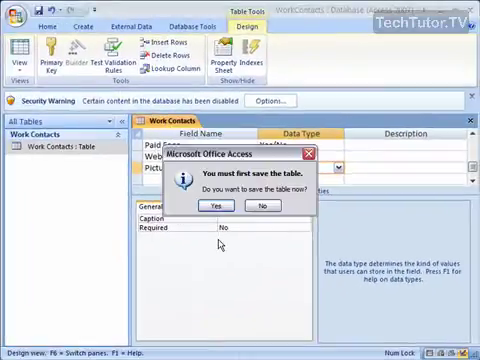
# Save the Work Contacts table and scroll its datasheet right to the new attachment column.
pyautogui.click(230, 205)
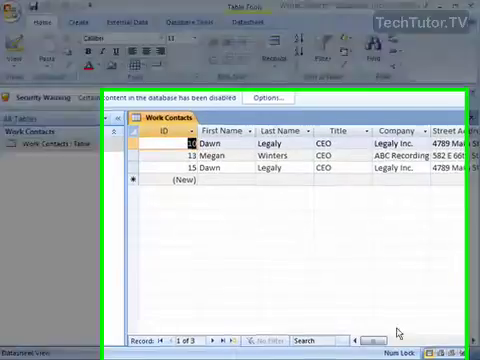
pyautogui.hscroll(3)
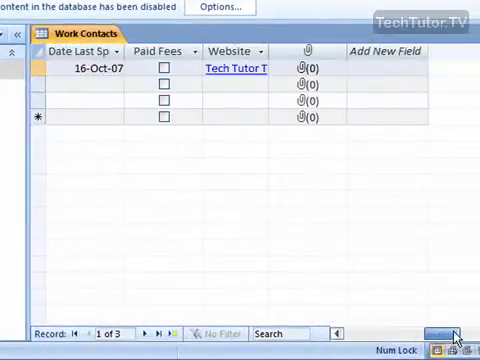
pyautogui.moveTo(325, 68)
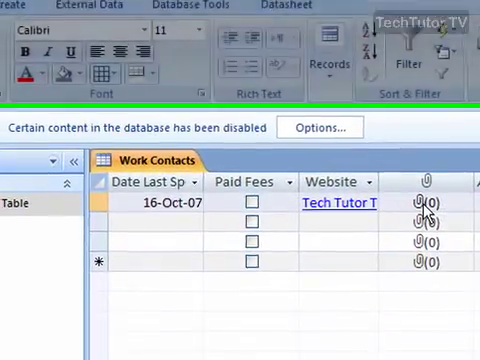
# Attach WorkContacts_2008-01-15.accdb to the first record's Picture field and confirm.
pyautogui.doubleClick(424, 207)
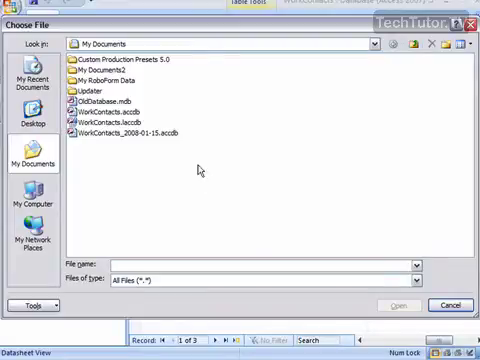
pyautogui.click(120, 133)
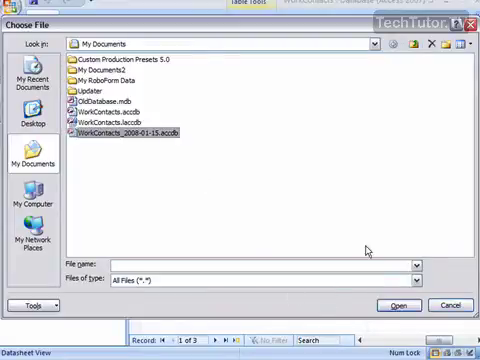
pyautogui.click(398, 304)
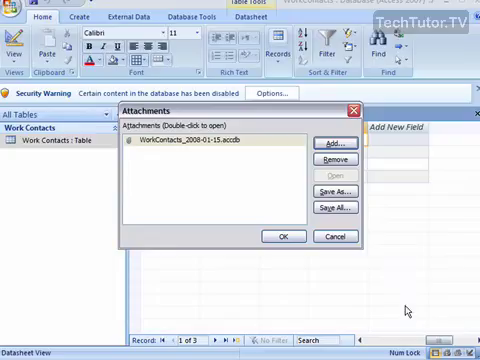
pyautogui.moveTo(255, 148)
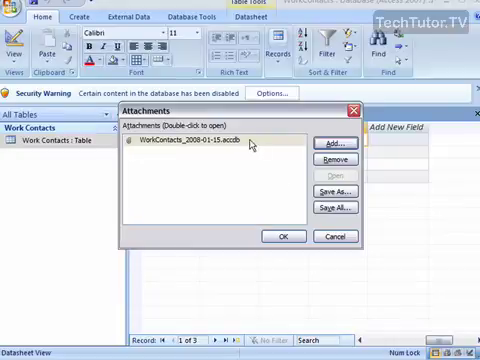
pyautogui.moveTo(338, 161)
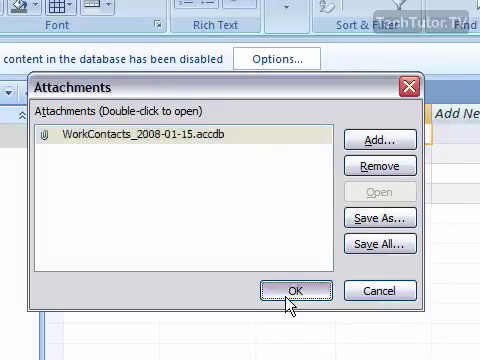
pyautogui.click(294, 291)
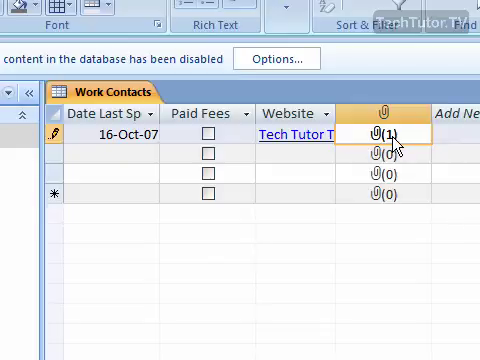